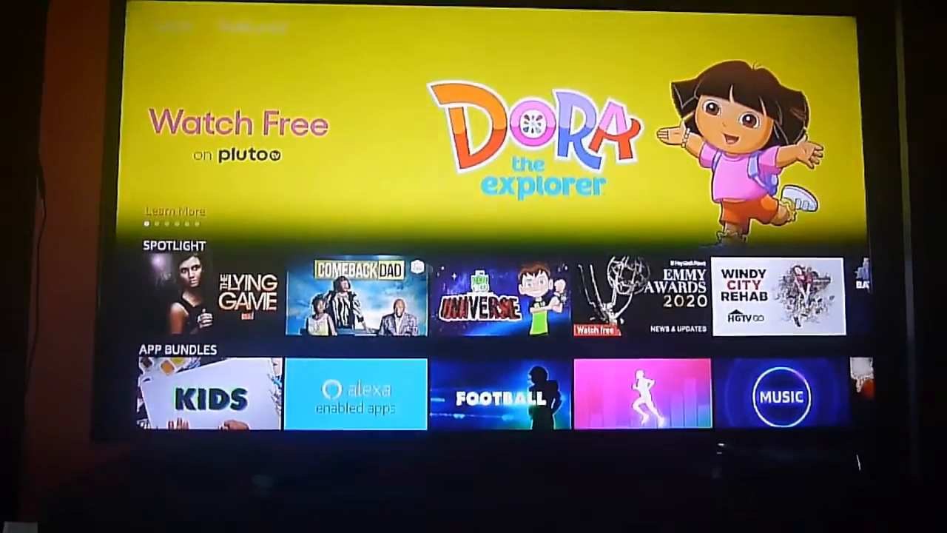
Search the Fire TV home screen for 'freeflix' and view the app results
left_click(210, 397)
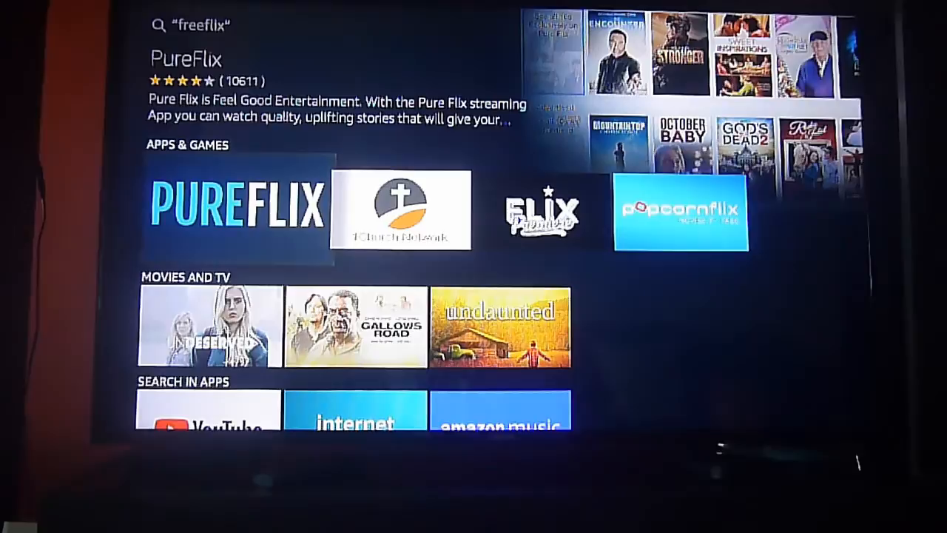
Return to the Fire TV home screen from the search results
left_click(237, 211)
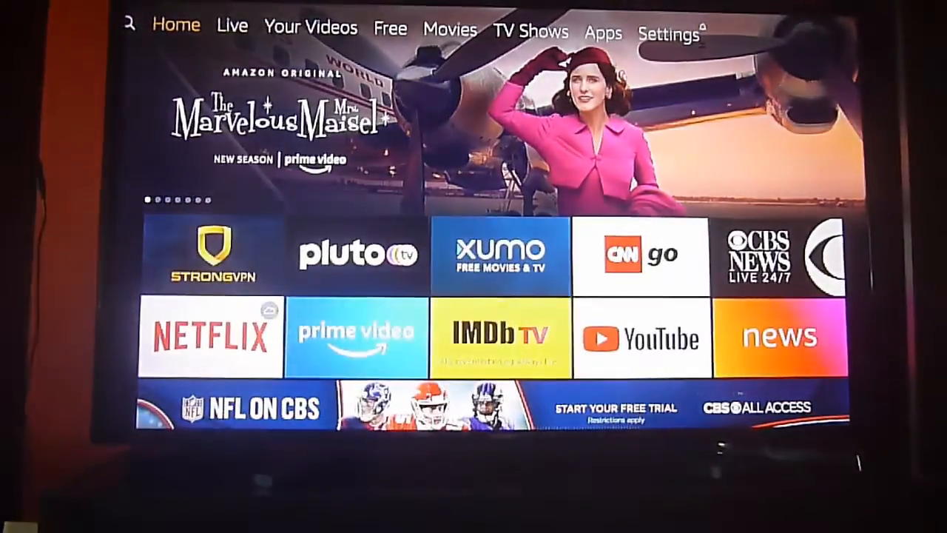
left_click(669, 31)
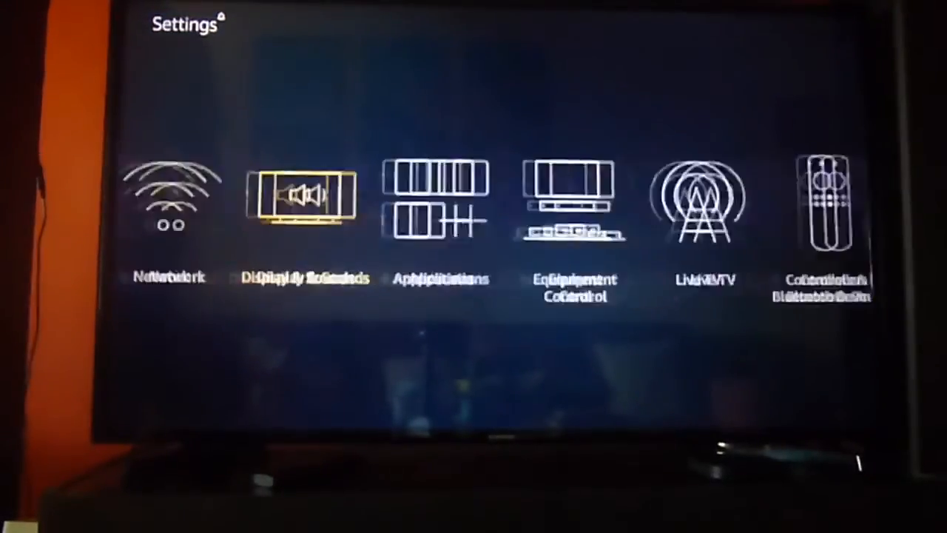
scroll("right", 3)
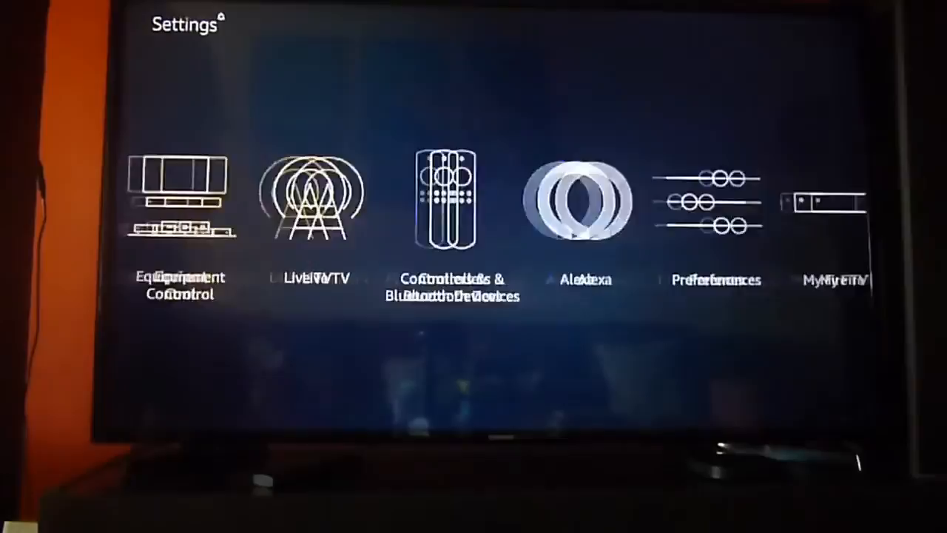
scroll("right", 3)
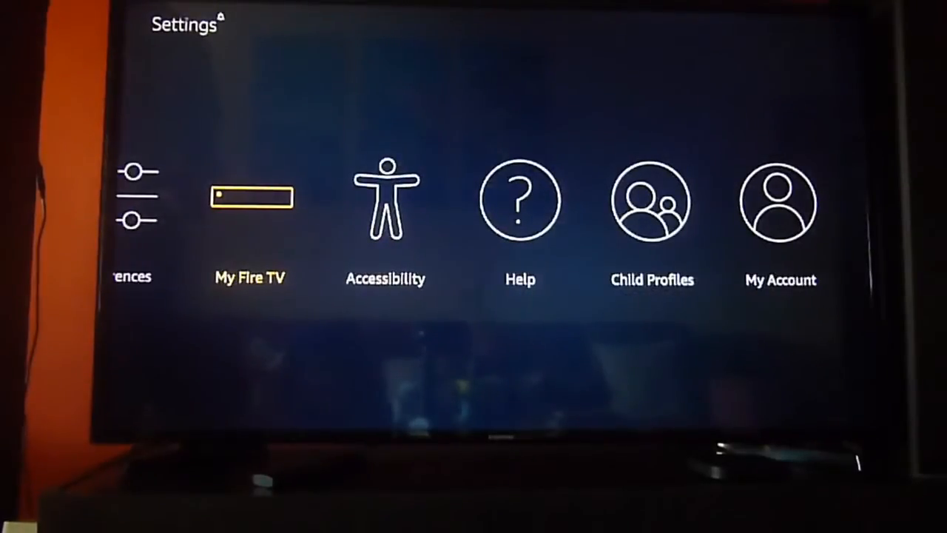
left_click(250, 207)
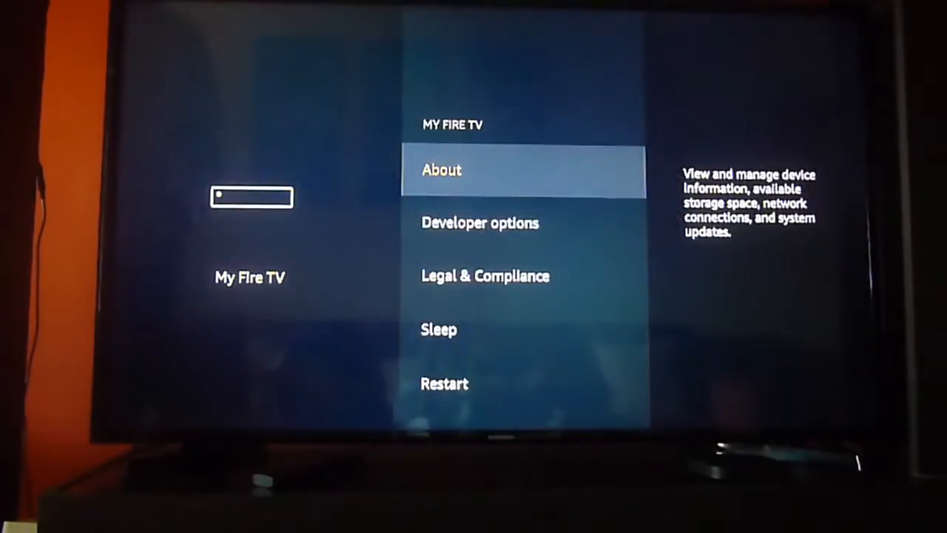
key("Down")
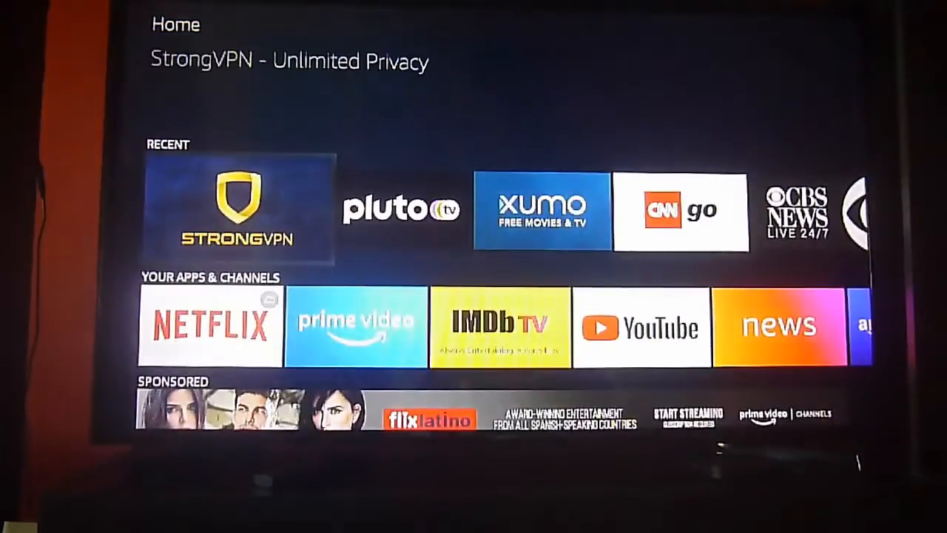
Browse Your Apps & Channels, then search for 'downloader' to list the Downloader app
left_click(210, 327)
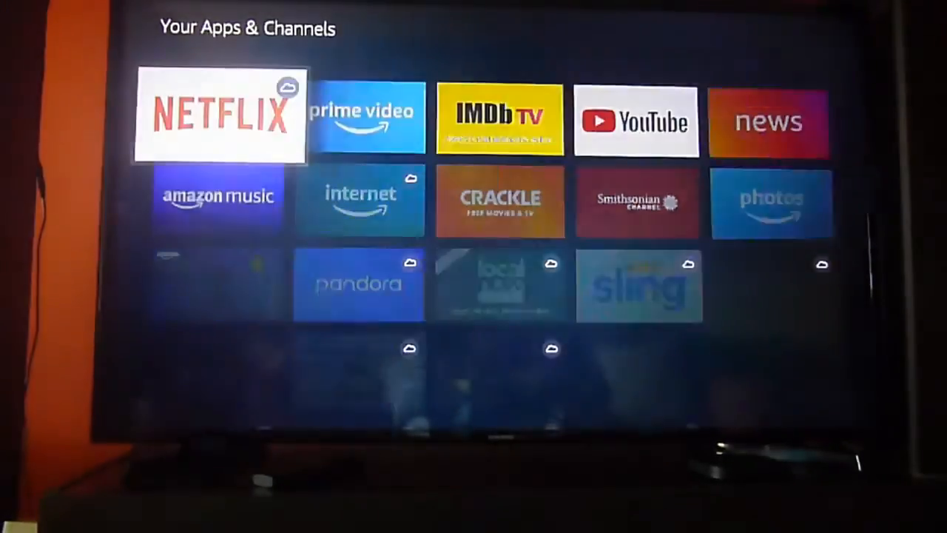
scroll("down", 3)
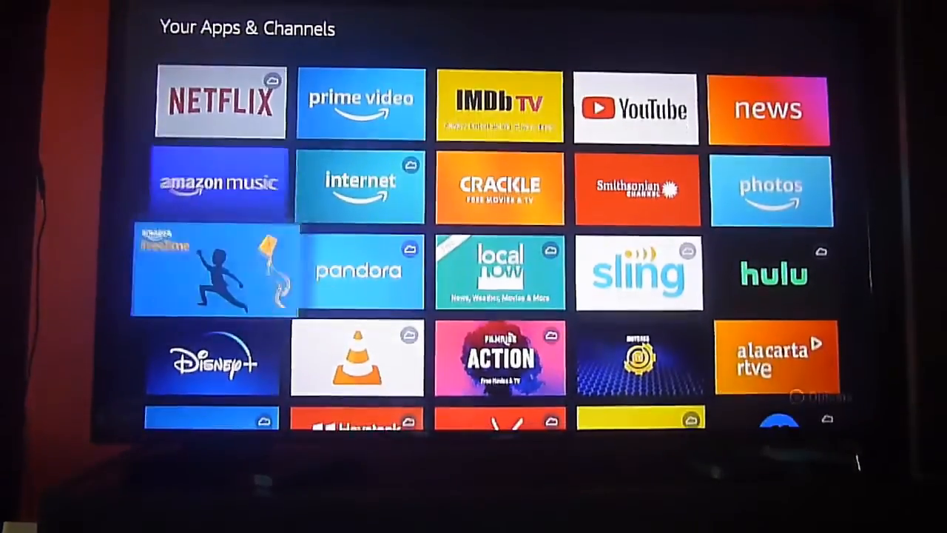
scroll("down", 3)
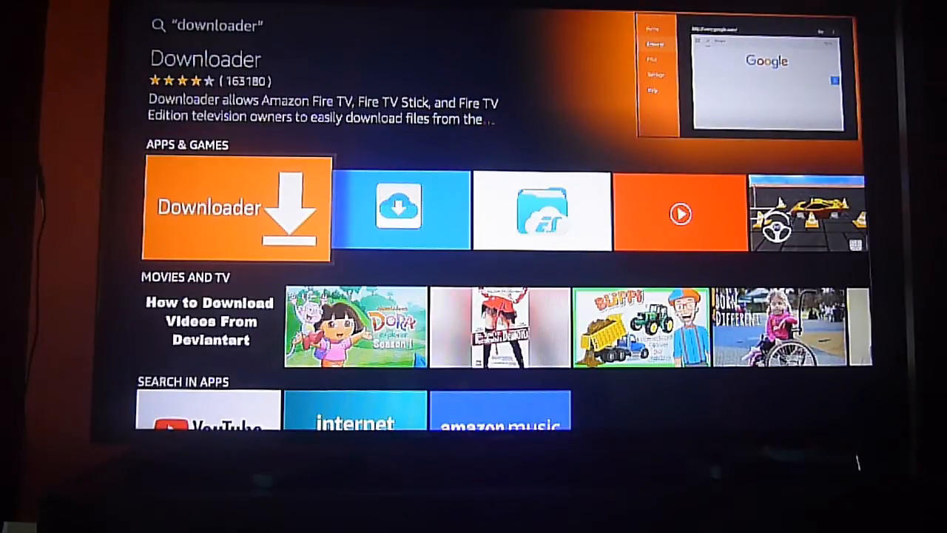
Launch Downloader and dismiss the 'Search added to URL Field' notice
left_click(236, 210)
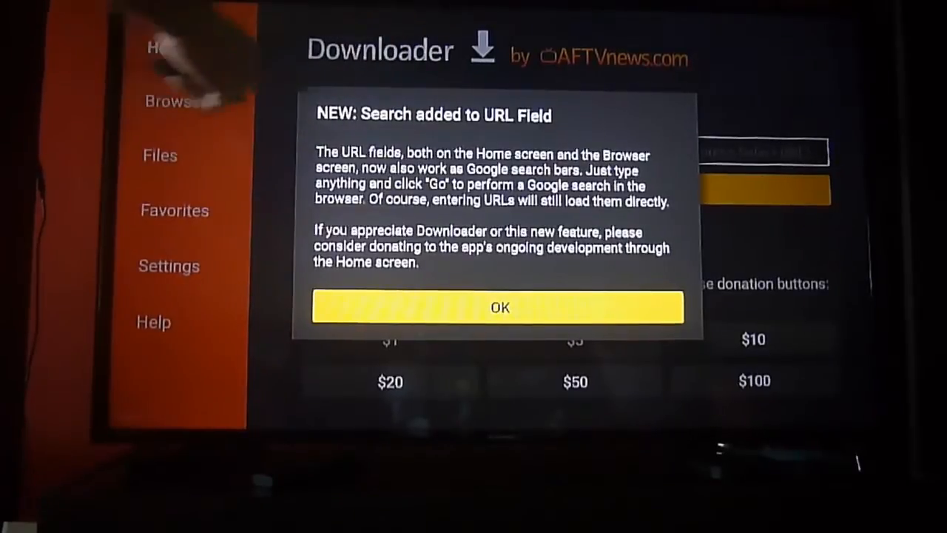
left_click(500, 307)
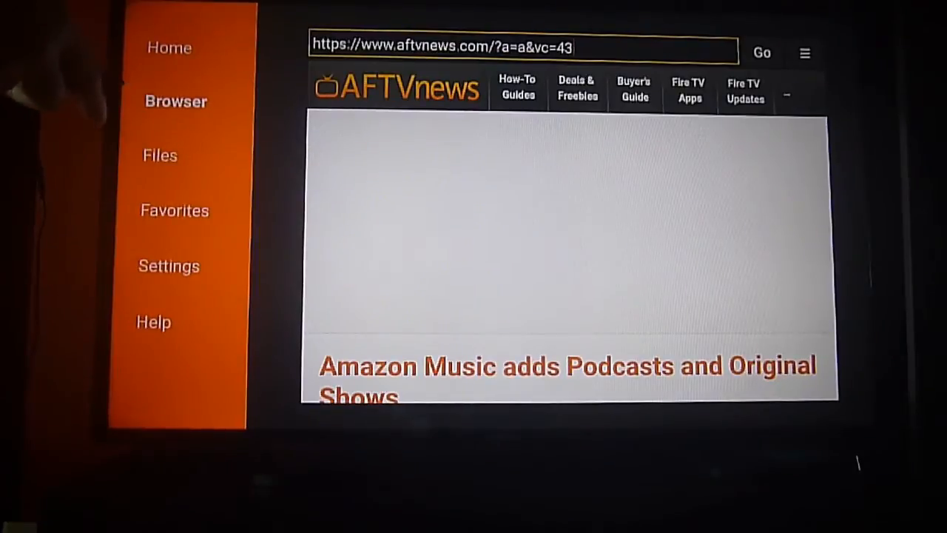
left_click(518, 46)
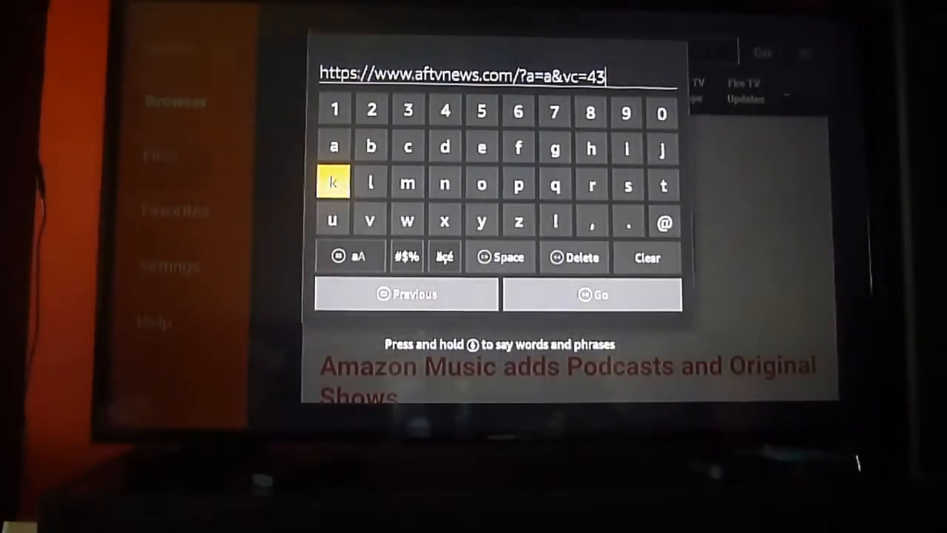
mouse_move(407, 222)
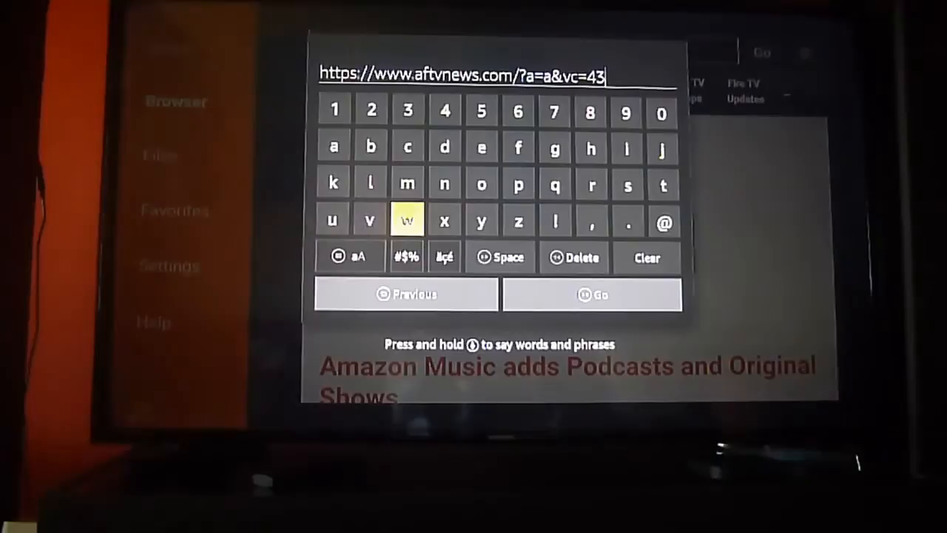
mouse_move(574, 258)
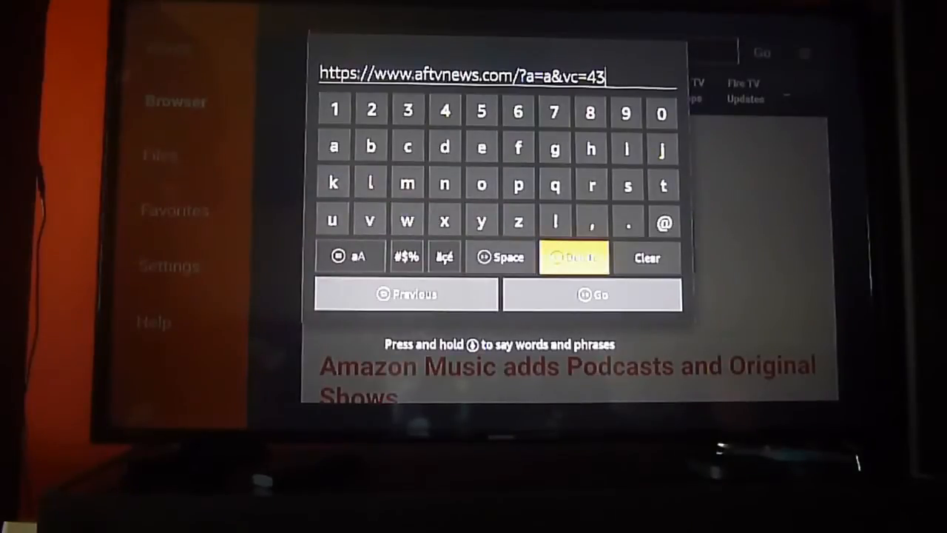
left_click(576, 258)
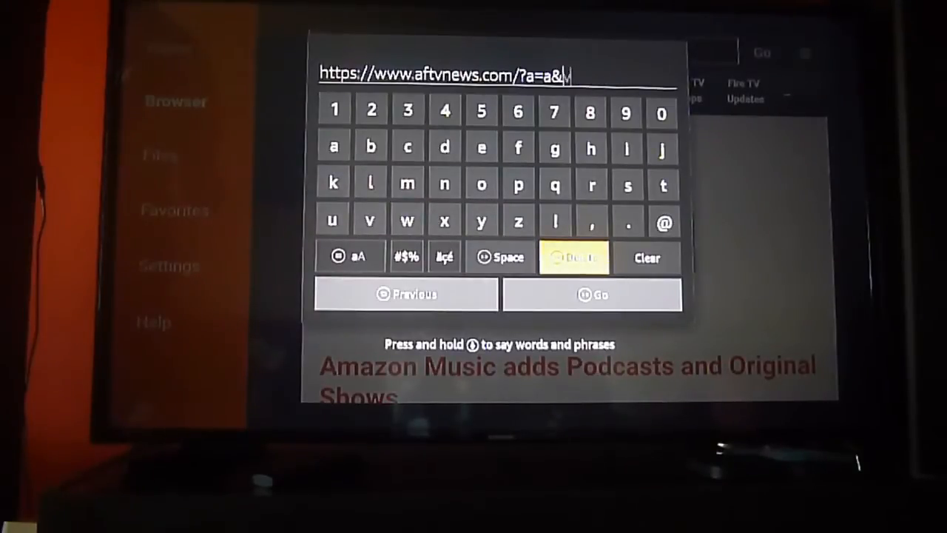
left_click(575, 258)
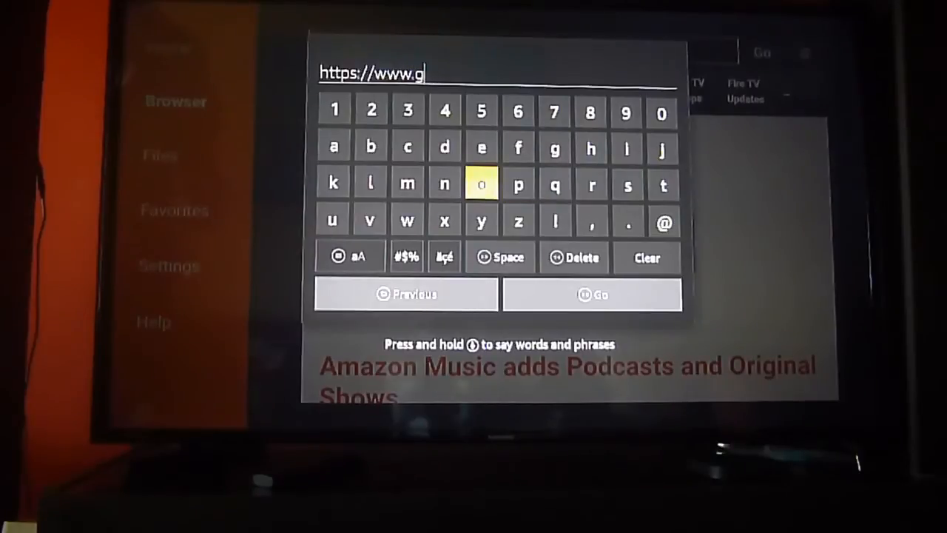
left_click(554, 148)
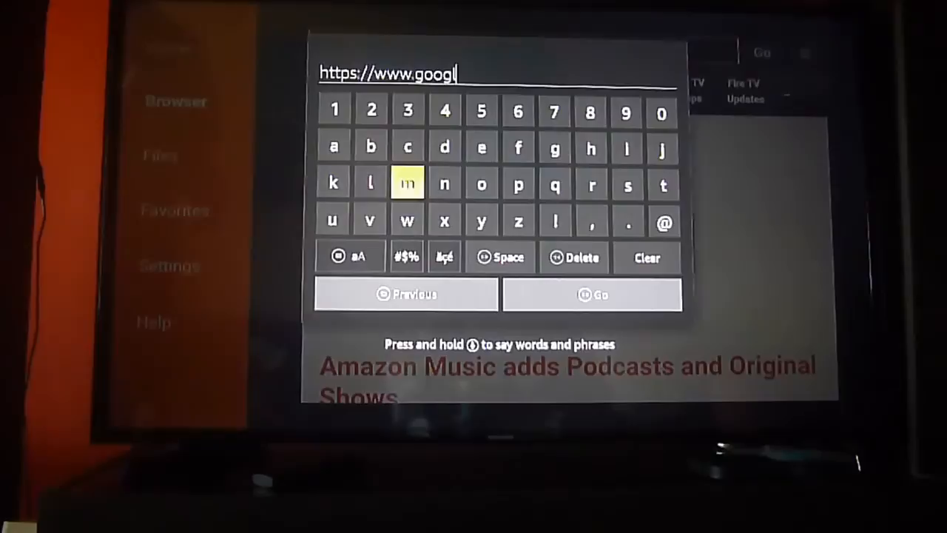
left_click(553, 184)
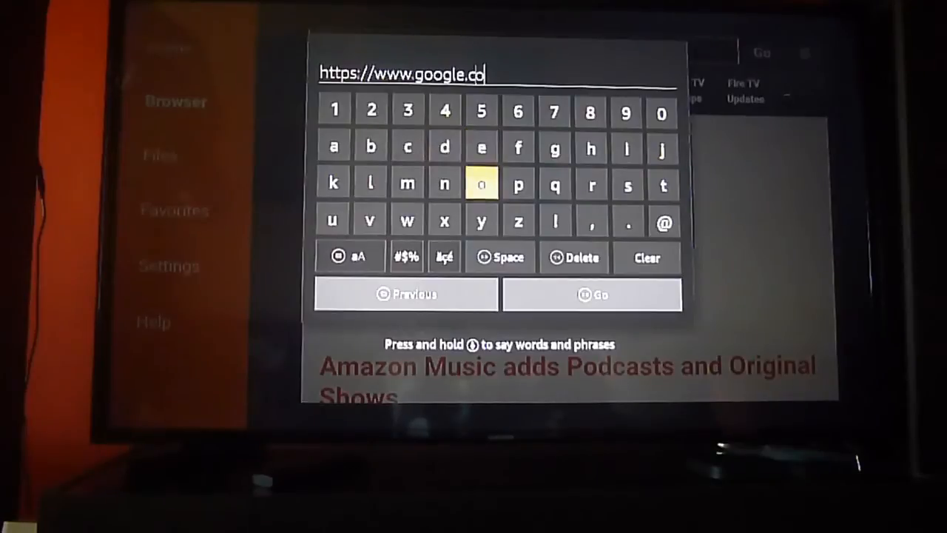
left_click(592, 295)
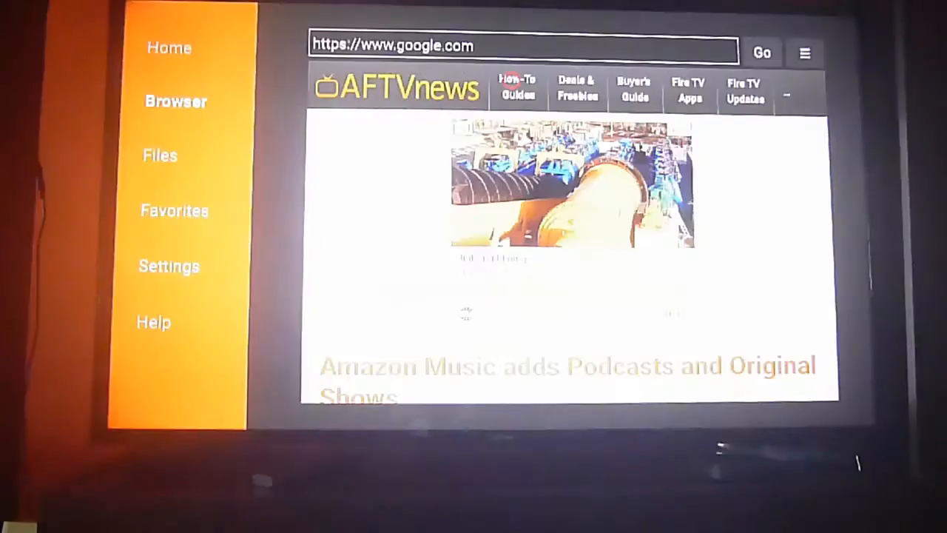
Load the Google homepage in the built-in browser, then return to Downloader's home
left_click(760, 53)
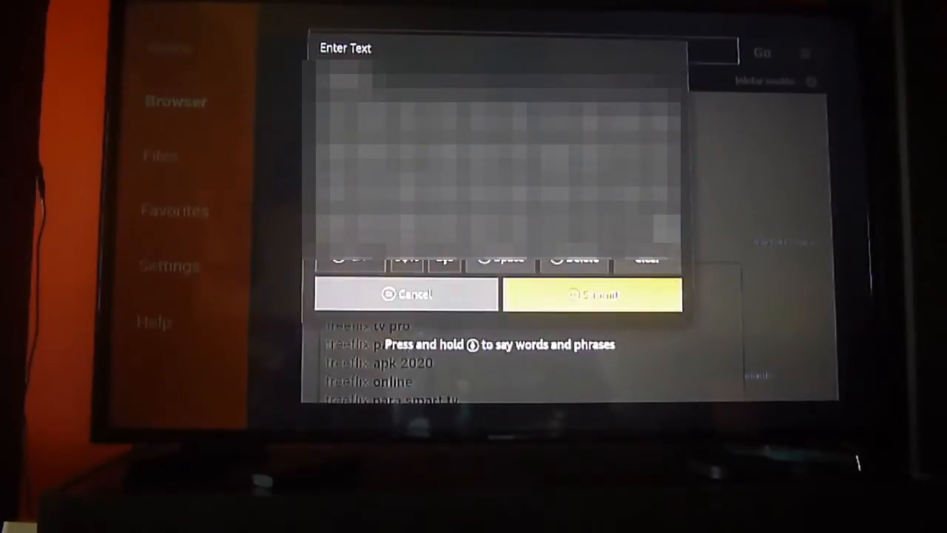
left_click(592, 293)
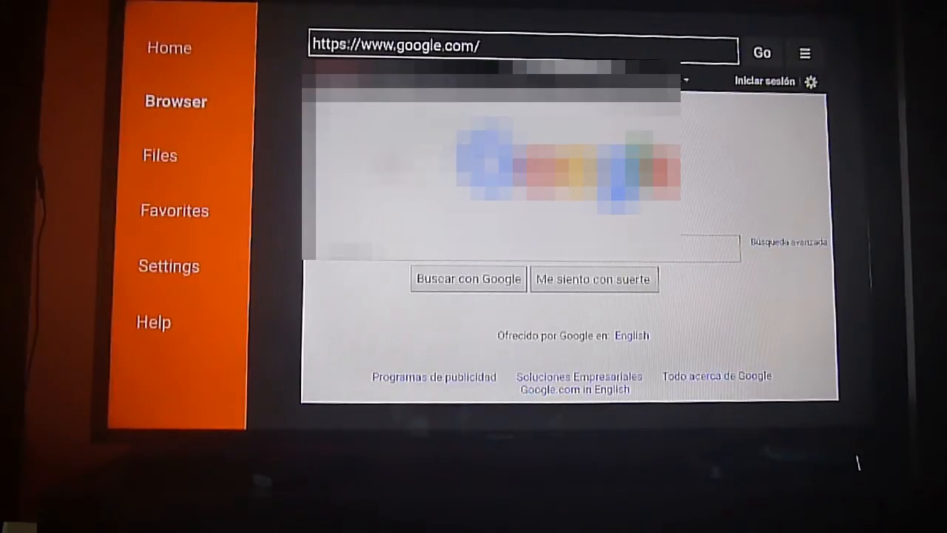
left_click(160, 155)
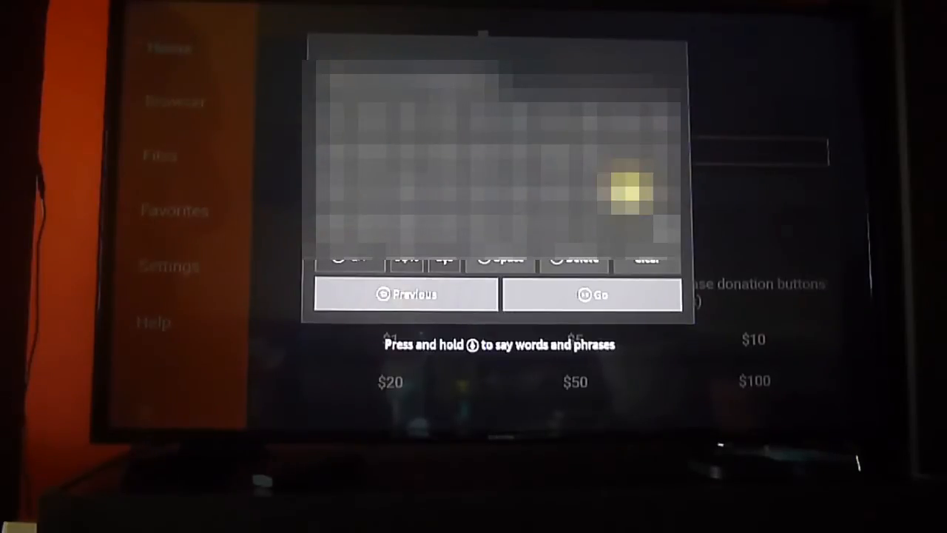
Download the APK from the entered address until its installer permissions screen appears
left_click(592, 294)
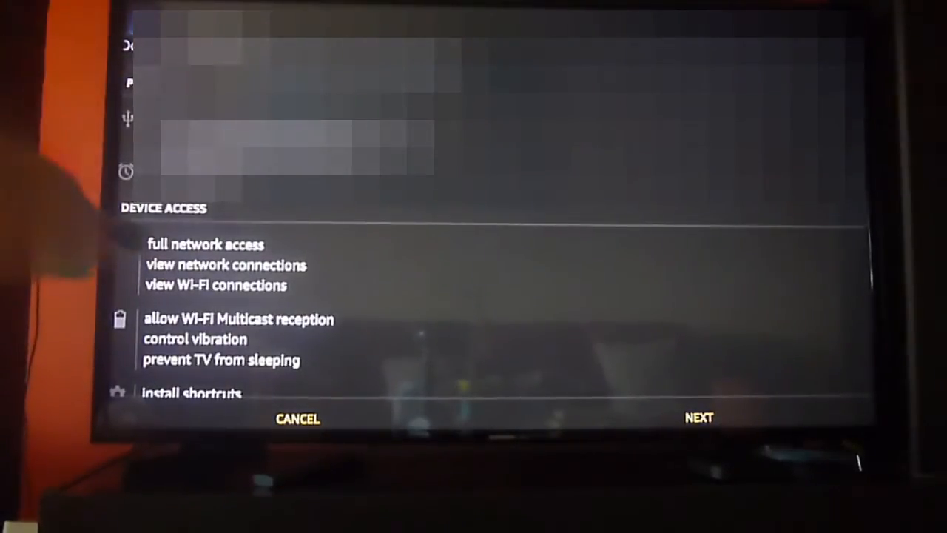
Install the FreeFlix app and return to Downloader's Install/Delete/Done prompt
scroll("down", 3)
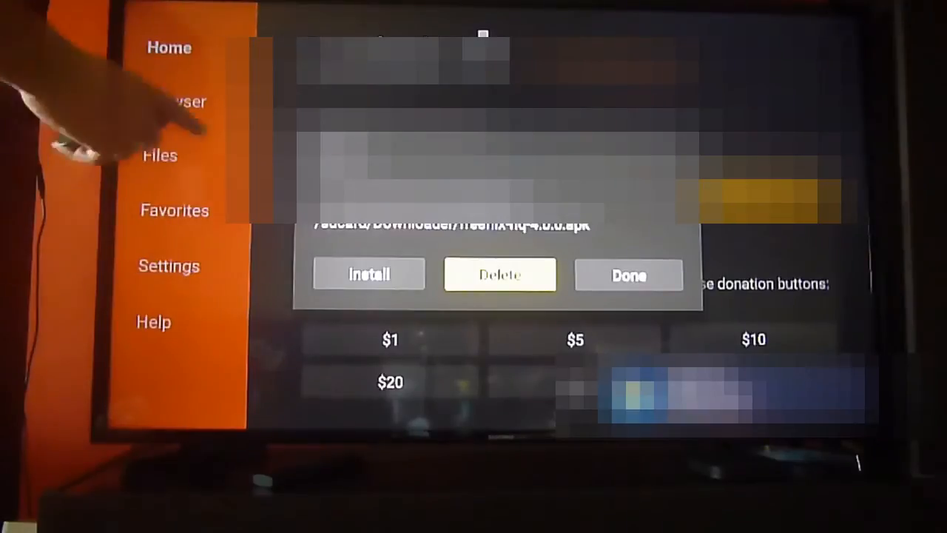
Delete the downloaded FreeFlix APK installer file
left_click(500, 273)
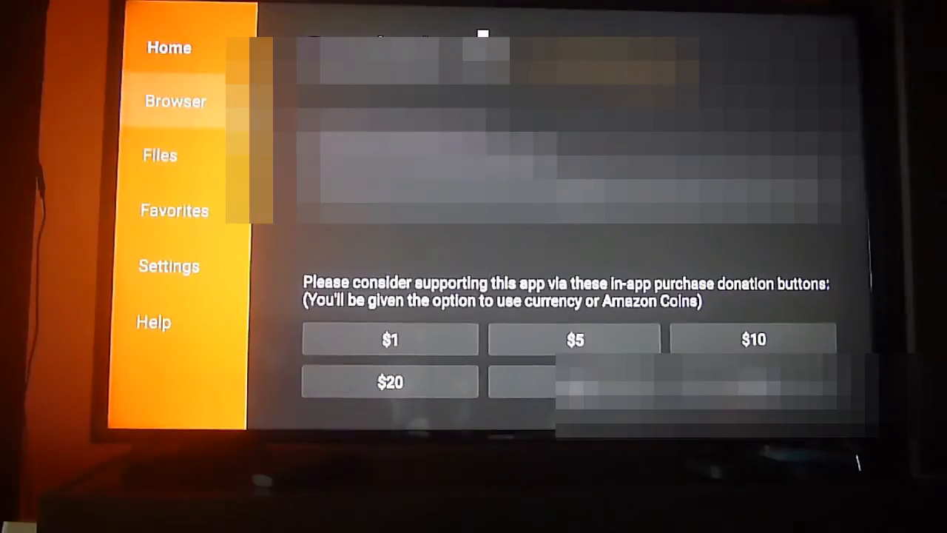
Go to Downloader's Settings page showing the Enable JavaScript option
left_click(175, 101)
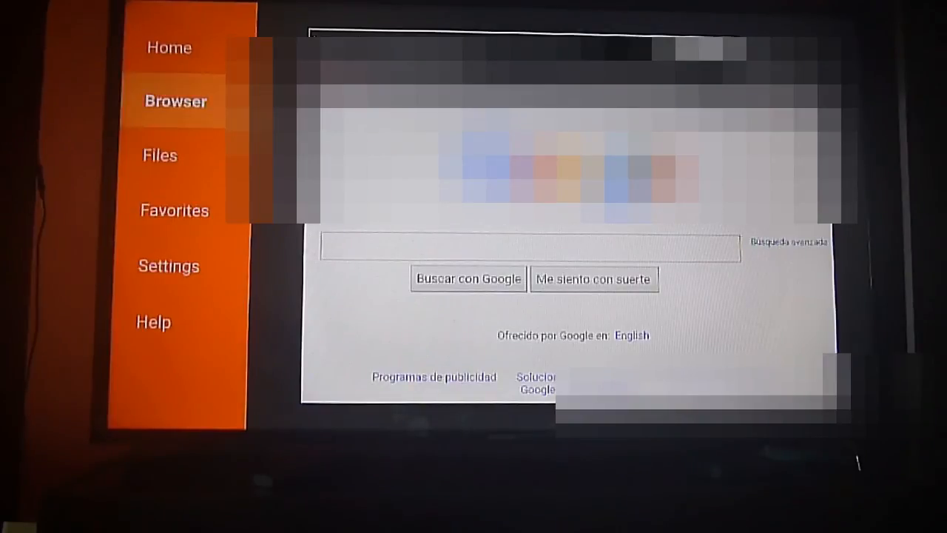
left_click(169, 266)
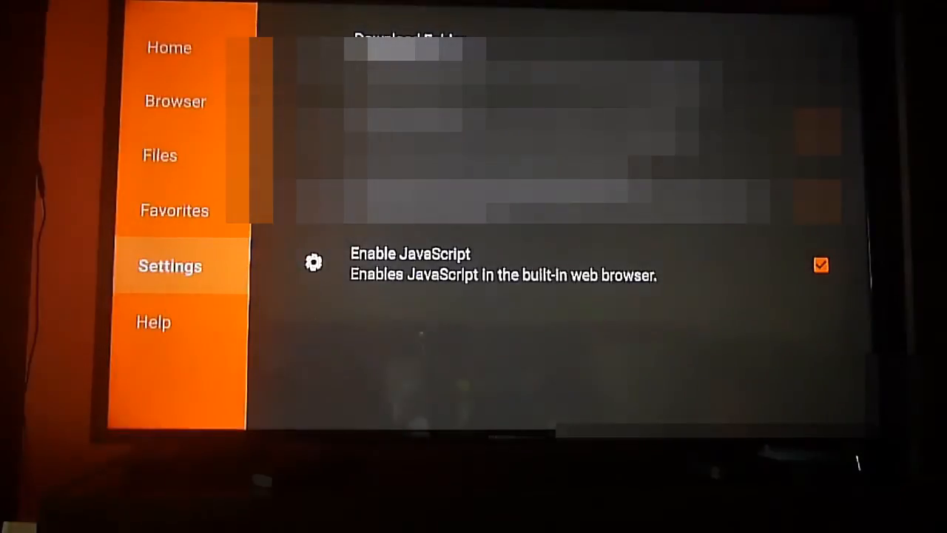